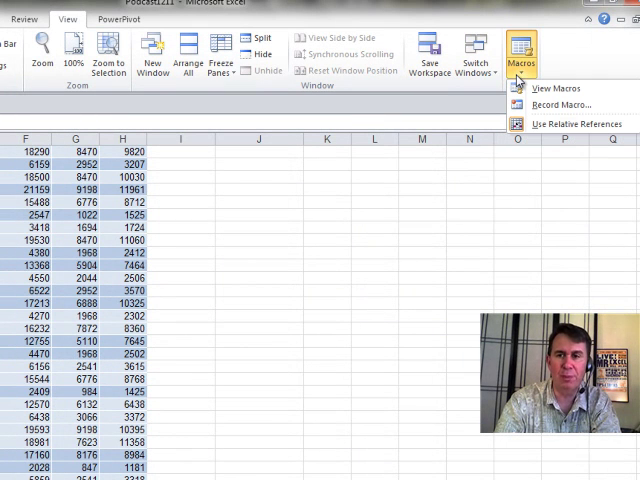
mouse_move(547, 172)
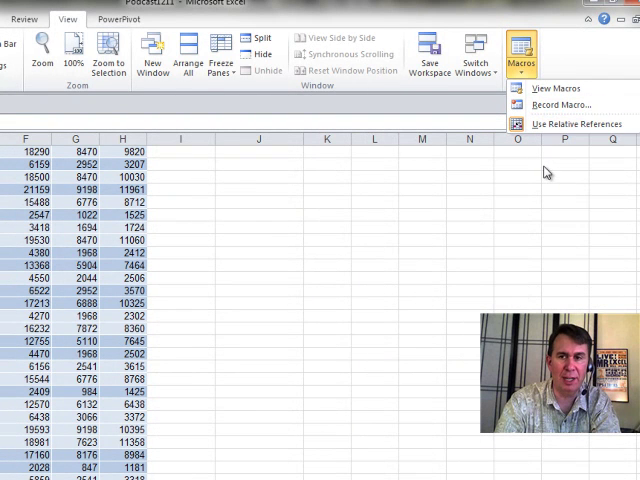
mouse_move(572, 124)
text(CreatePivot)
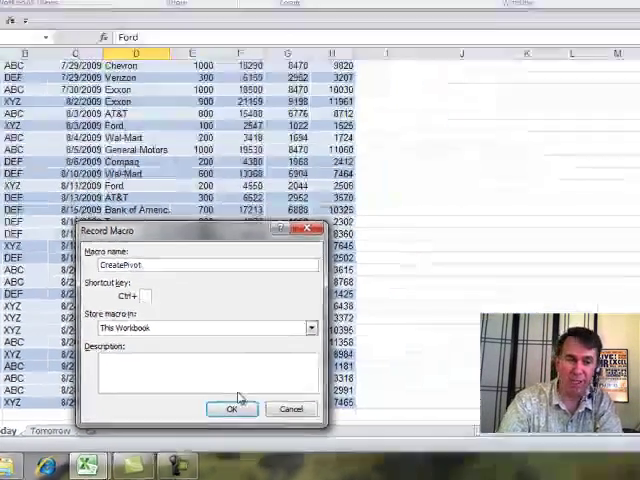
Record CreatePivot: pivot table on a new worksheet with Product rows, Revenue values and Region columns.
click(231, 409)
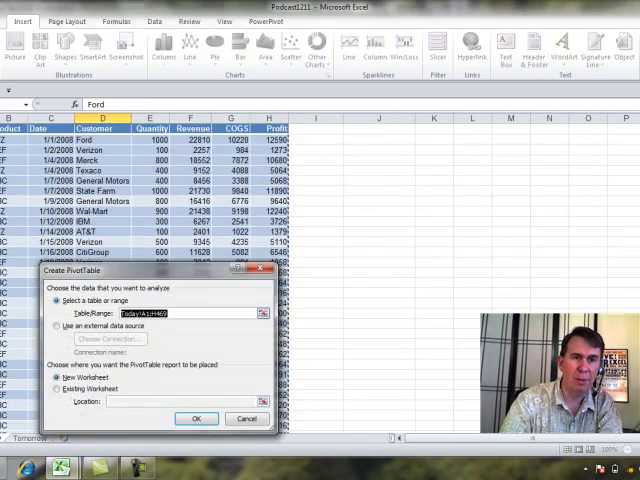
click(196, 418)
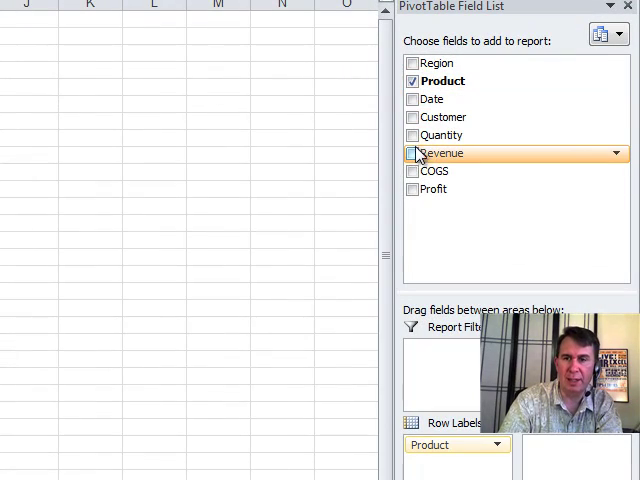
click(412, 153)
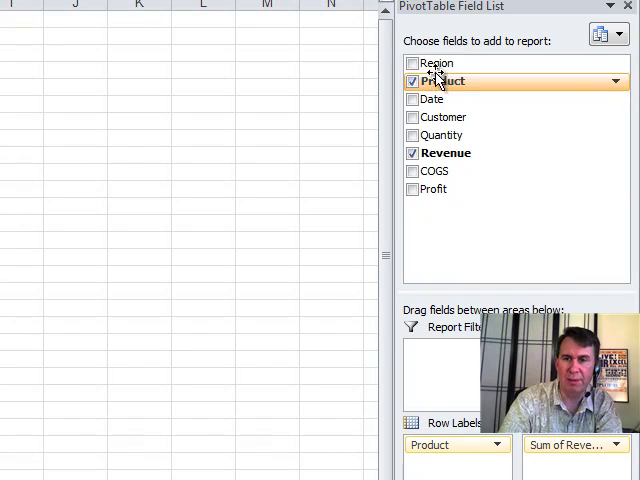
click(412, 63)
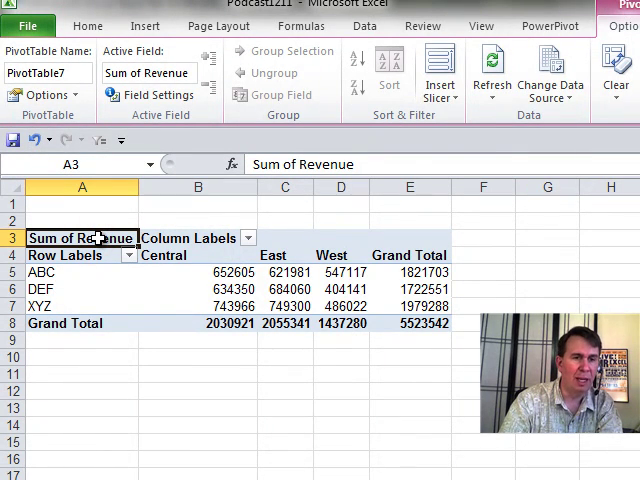
scroll(down, 3)
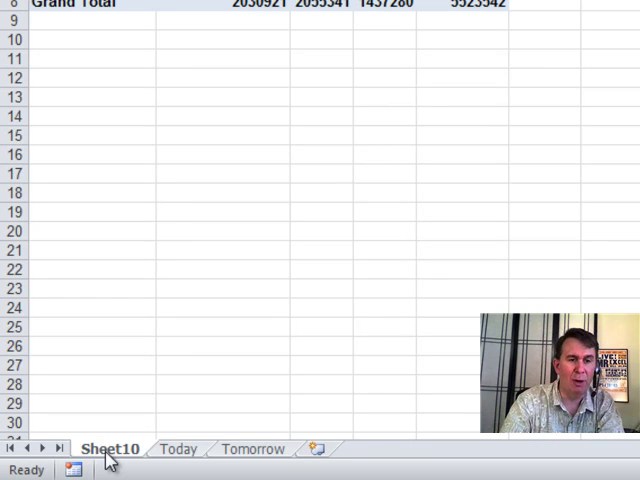
Delete the Sheet10 pivot sheet, leaving the Today and Tomorrow sheets.
right_click(107, 448)
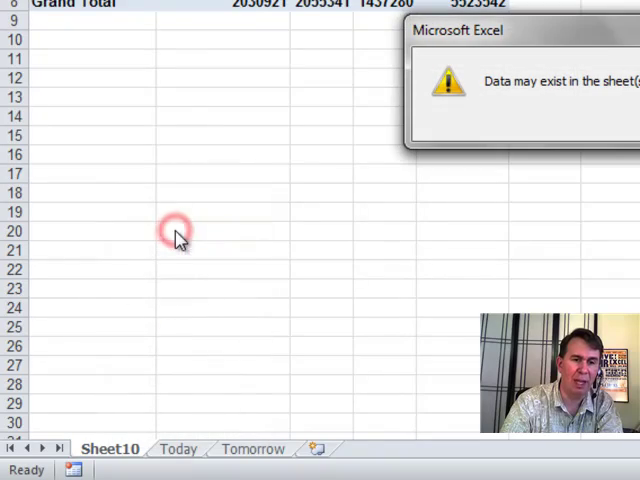
click(177, 448)
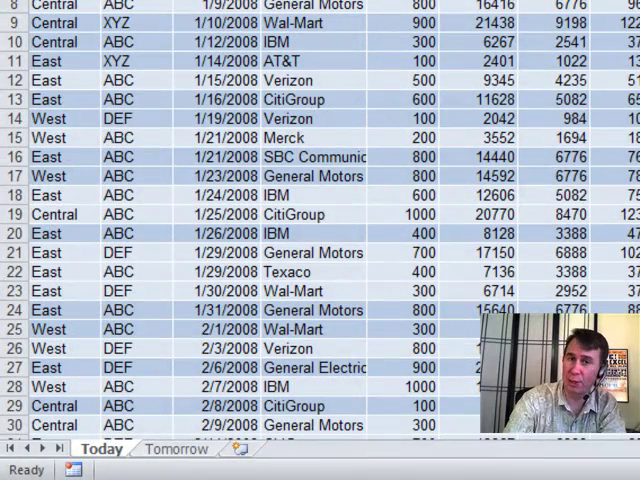
key(alt+F11)
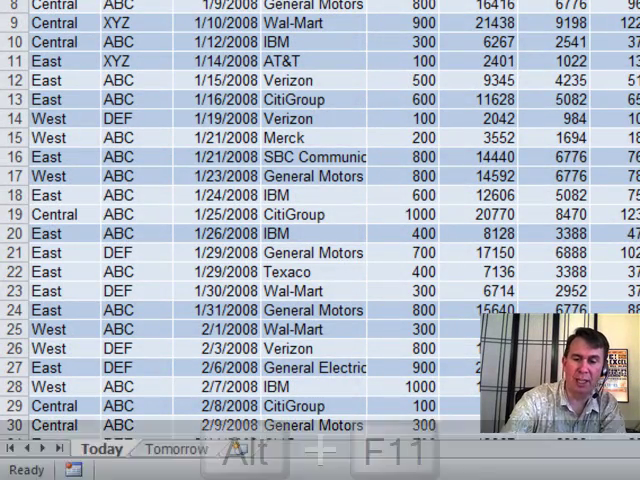
Show Module1's recorded CreatePivot code via the Project Explorer in the VBA editor.
key(Alt+F11)
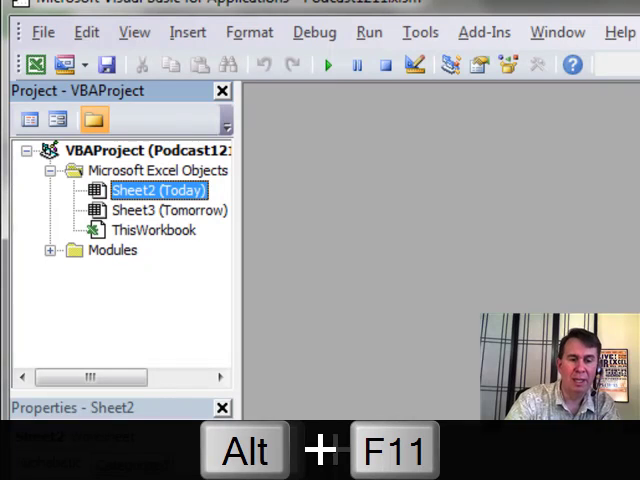
key(ctrl+r)
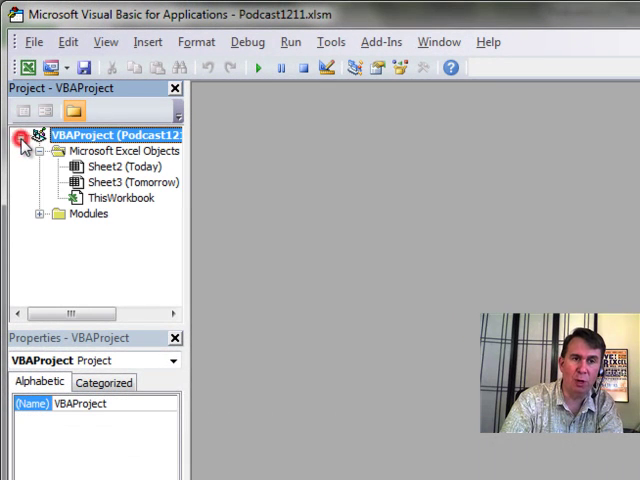
click(37, 214)
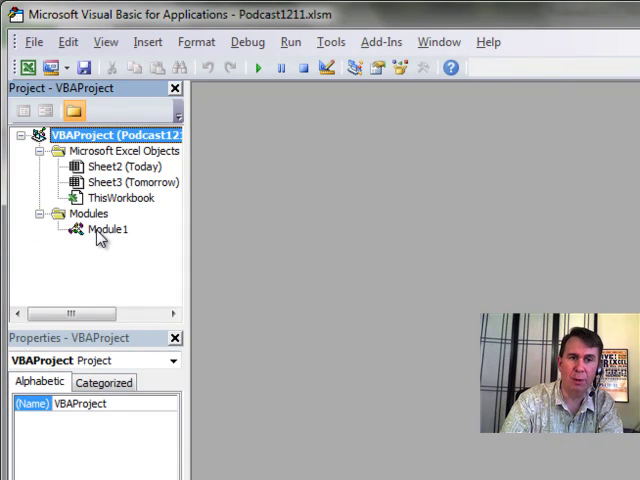
double_click(100, 230)
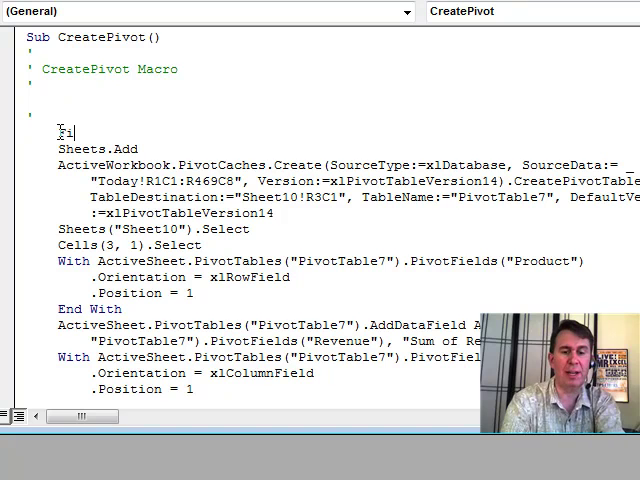
Add FinalRow = Cells(Rows.Count, 1).End(xlUp).Row and use "R" & FinalRow & "C8" in SourceData.
text(FinalRow =)
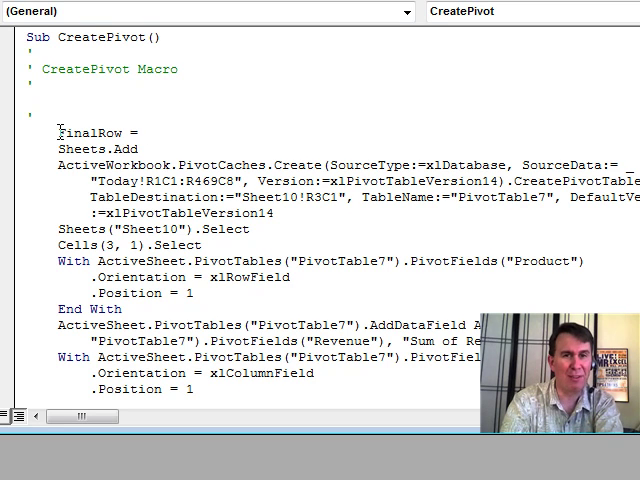
text(cells(rows.Count, 1).end)
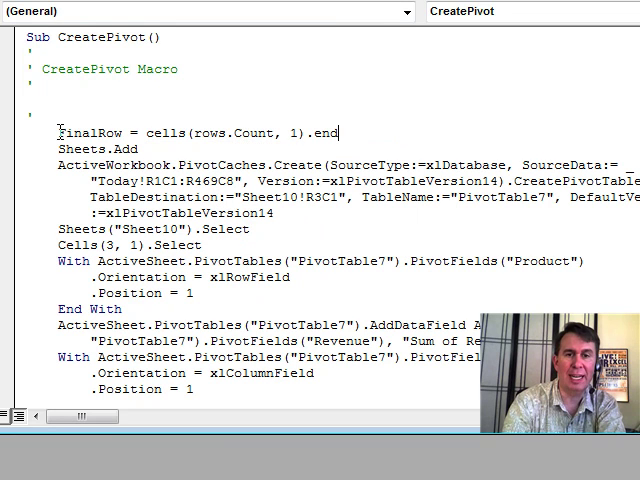
text((xlup)
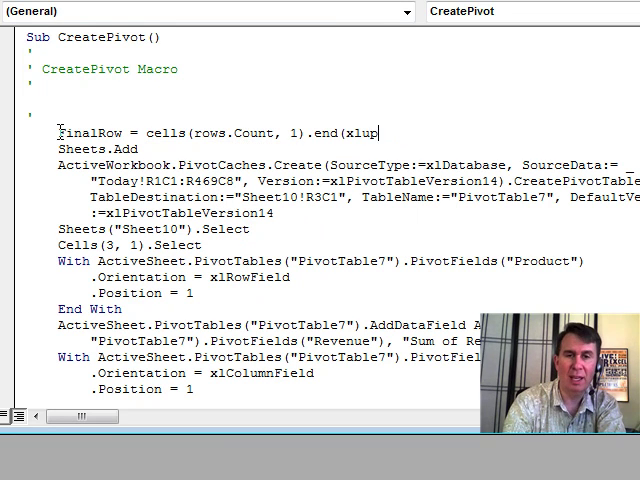
text().Row)
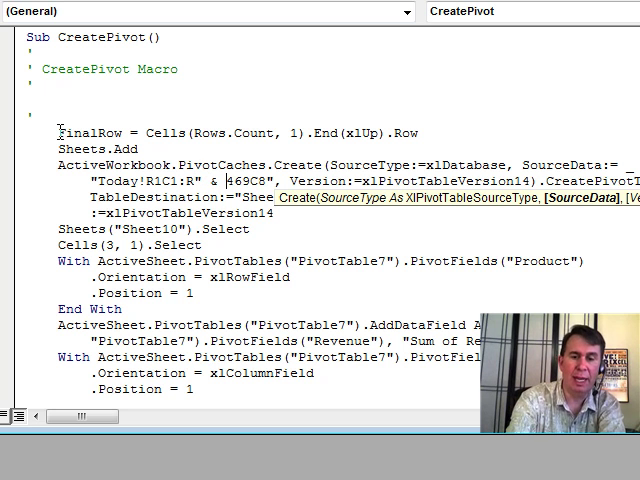
text(fin)
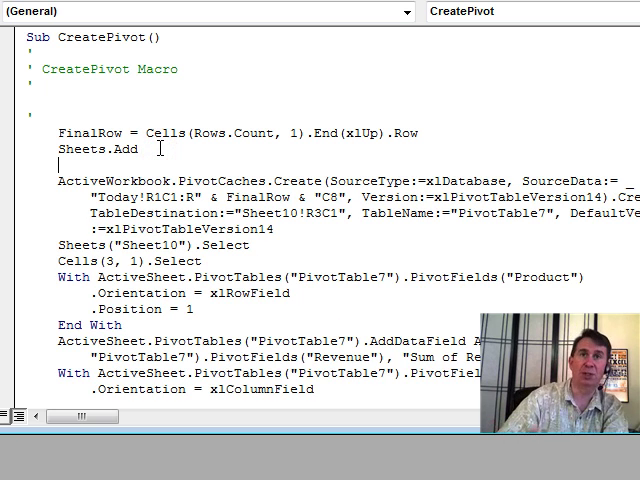
Add NewSheet and DataSheet = ActiveSheet.Name variables and substitute them for "Sheet10" and "Today".
text(NewSheet = Ac)
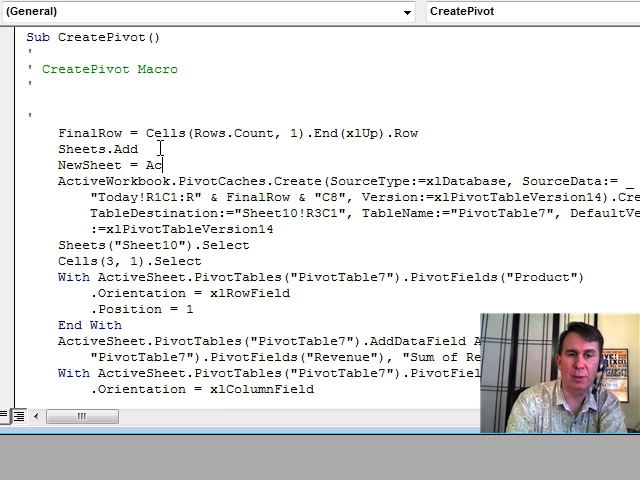
text(tiveSheet.N)
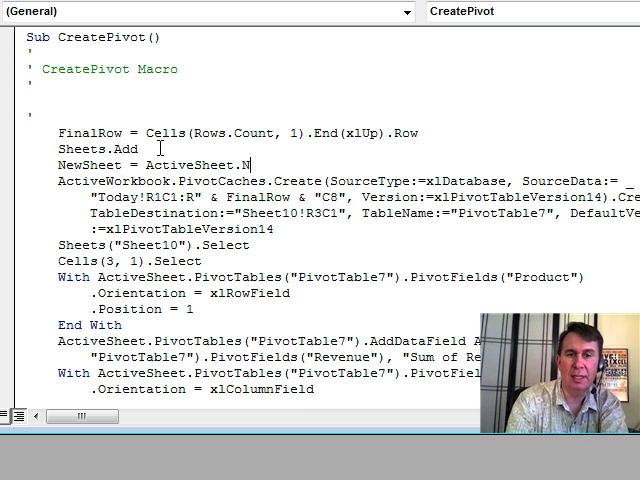
text(ame)
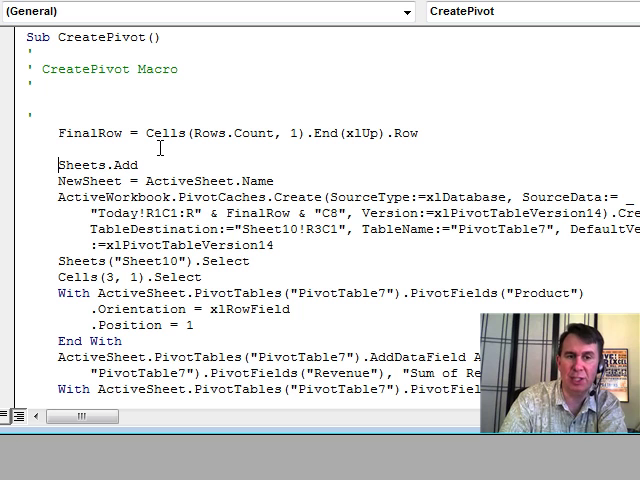
text(DataSheet = ActiveSheet.Name)
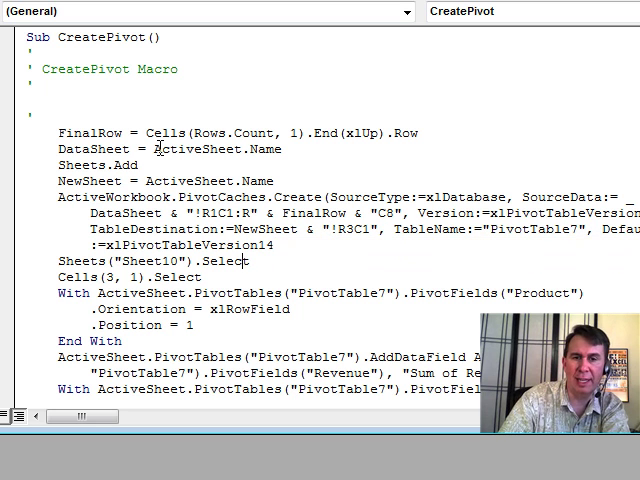
double_click(165, 261)
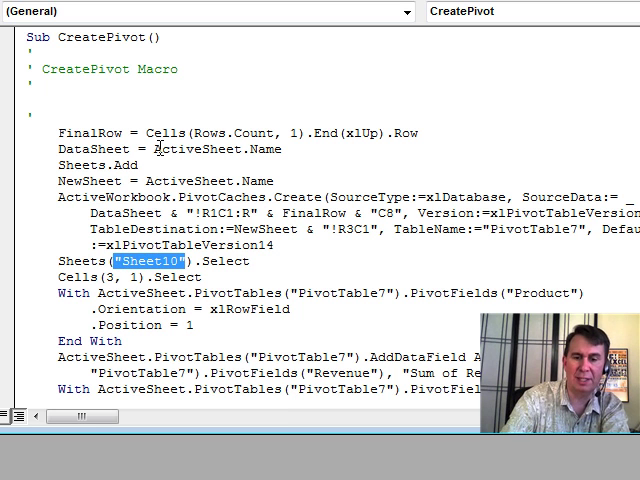
text(NewSheet)
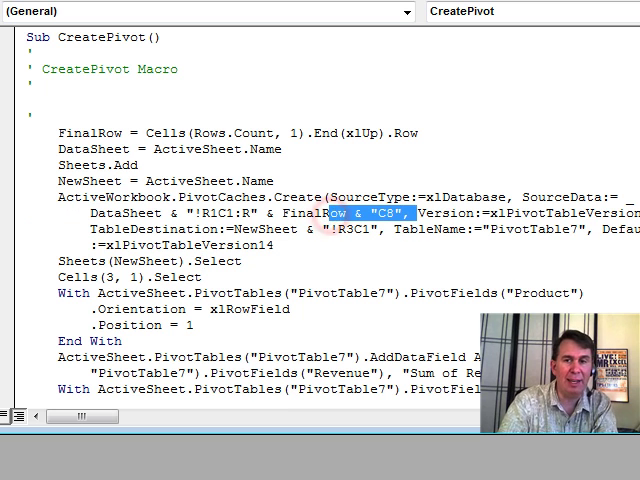
scroll(down, 3)
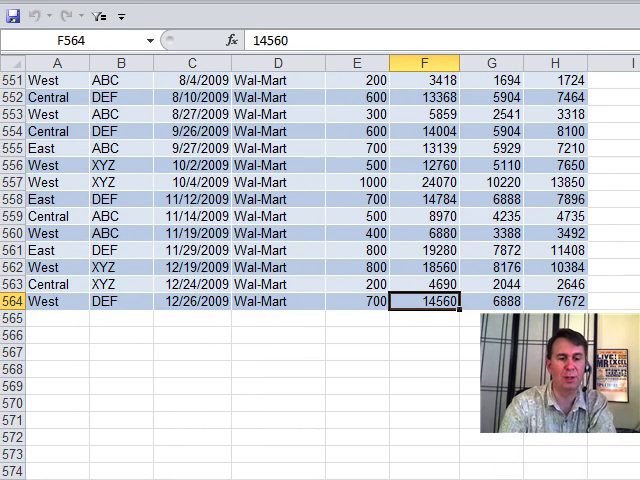
Run CreatePivot from the macro list on the data sheet to produce the revenue-by-region pivot table.
key(ctrl+shift+up)
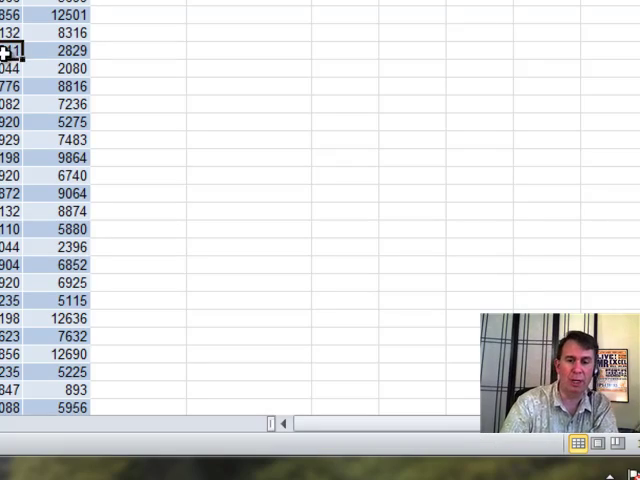
key(alt+F8)
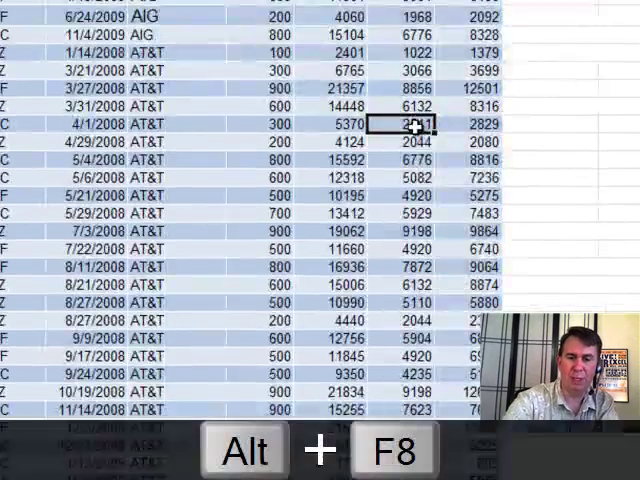
key(Alt+F8)
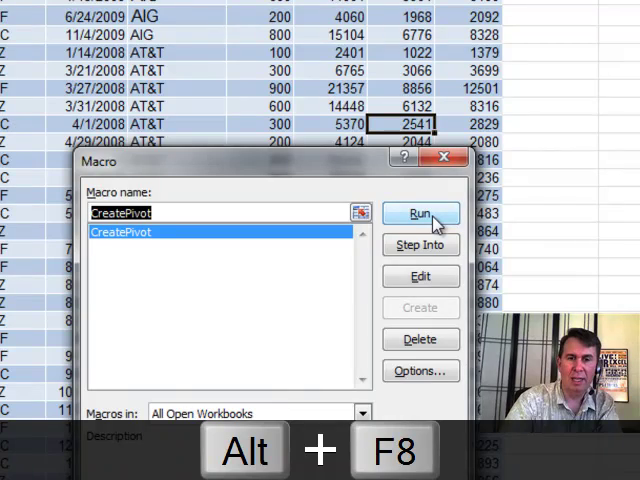
click(420, 213)
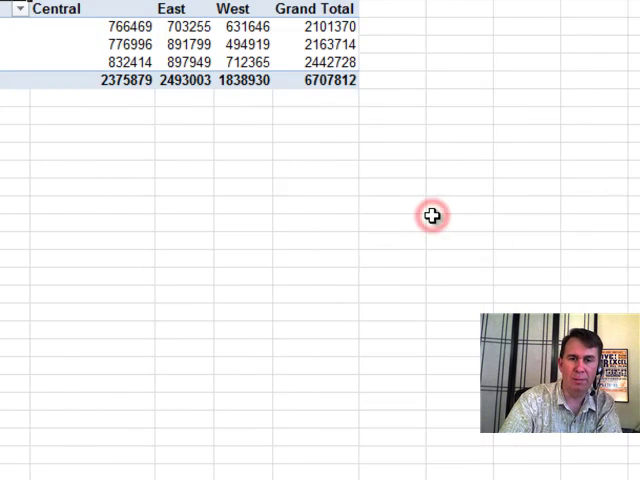